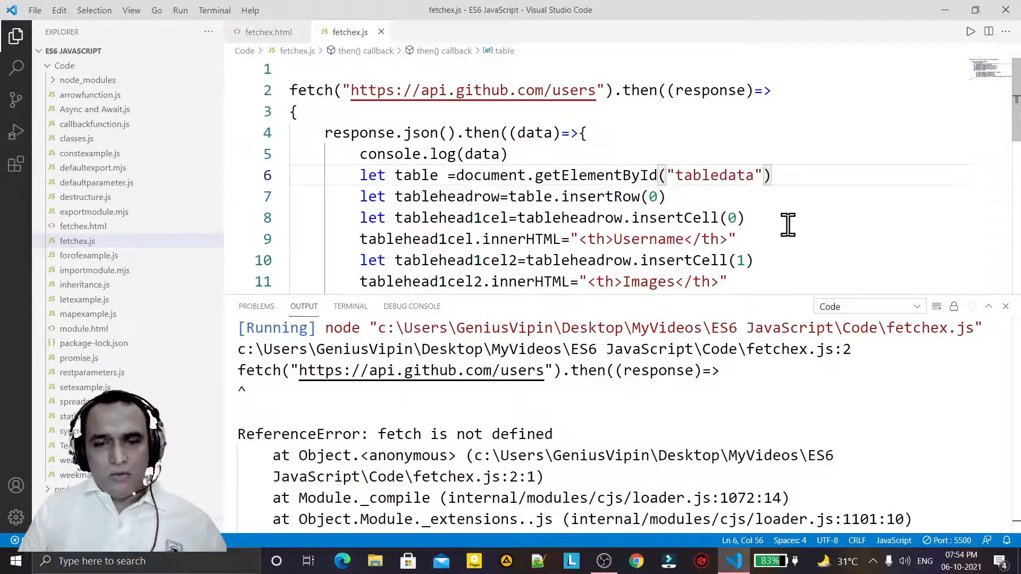
mouse_move(651, 218)
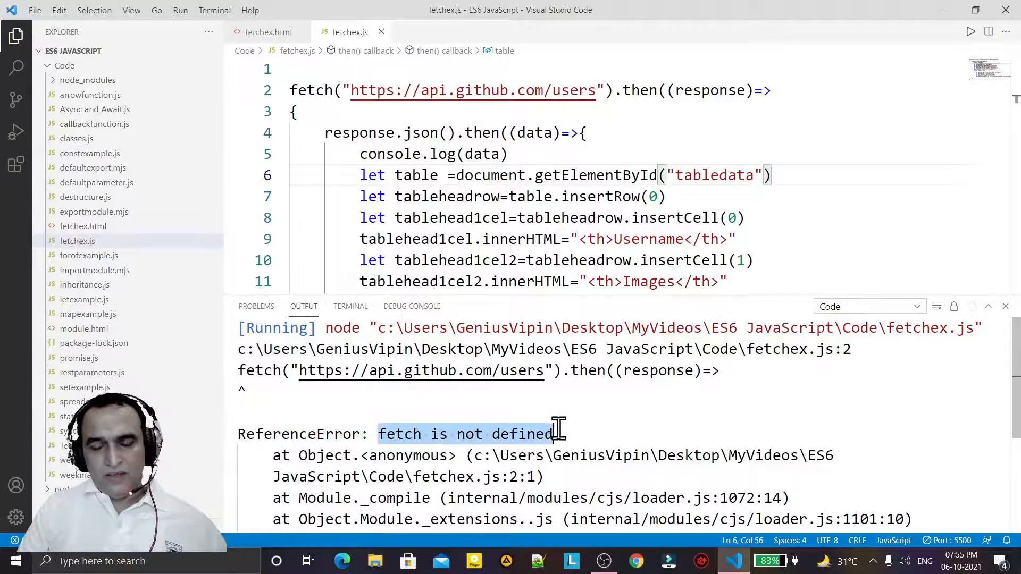
mouse_move(679, 413)
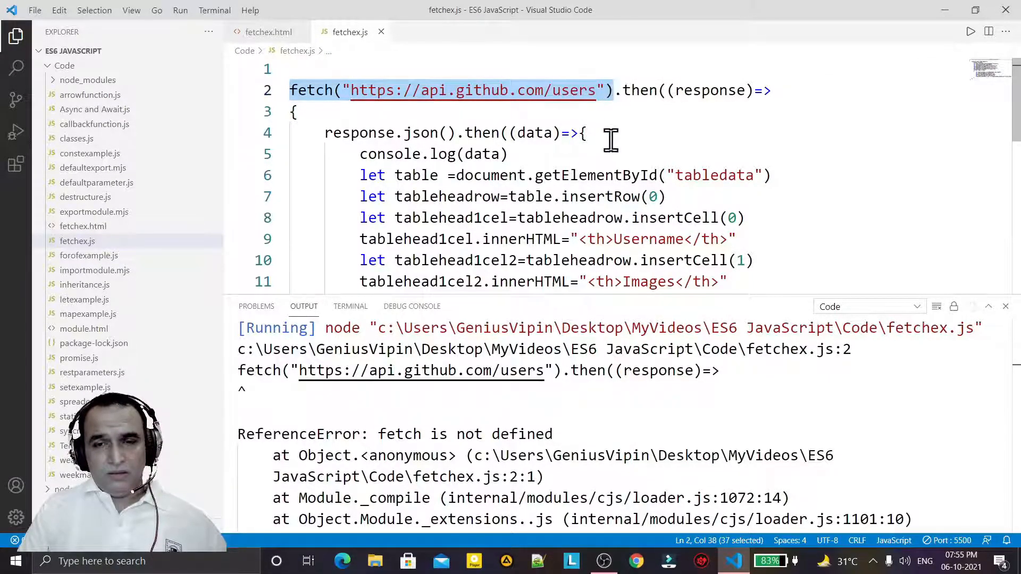
Review the GitHub users fetch, json call and table-row code, then open fetchex.html.
left_click(459, 90)
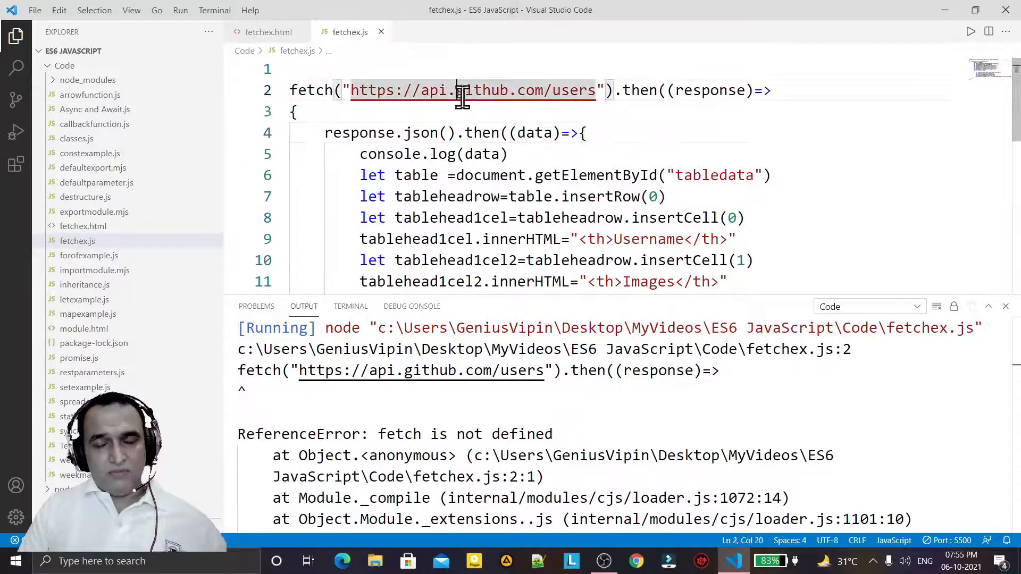
left_click(585, 133)
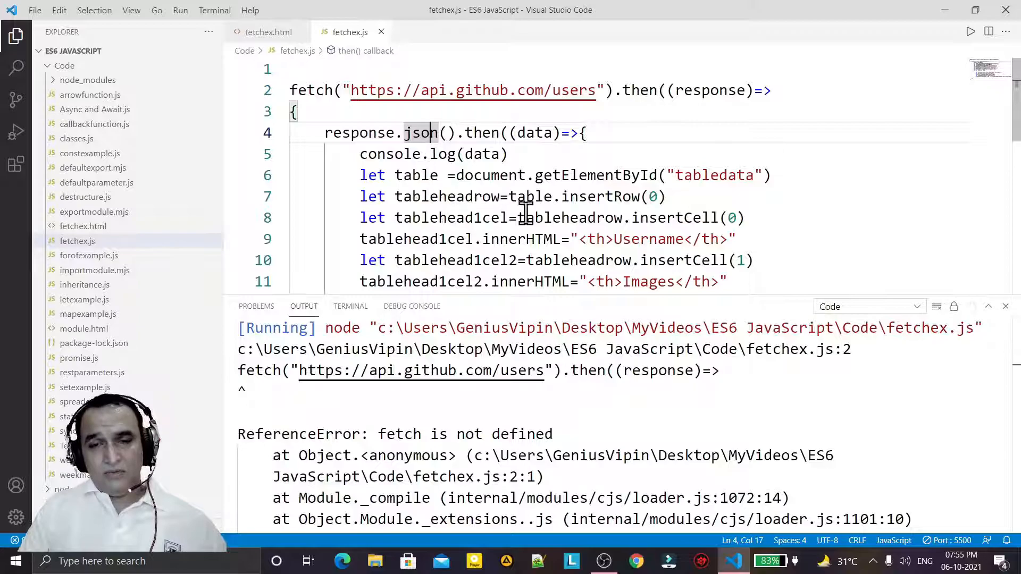
left_click(595, 196)
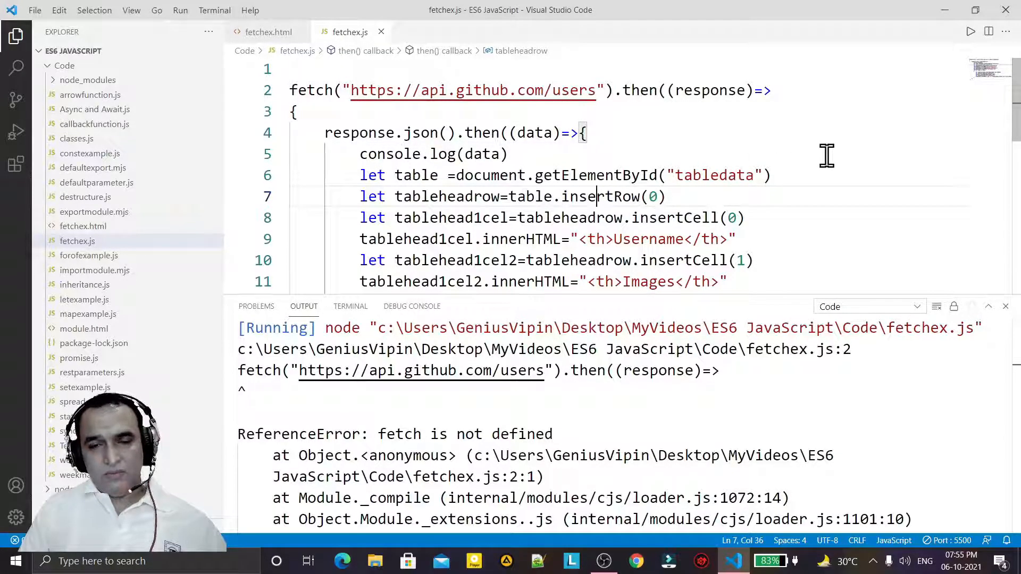
left_click(267, 32)
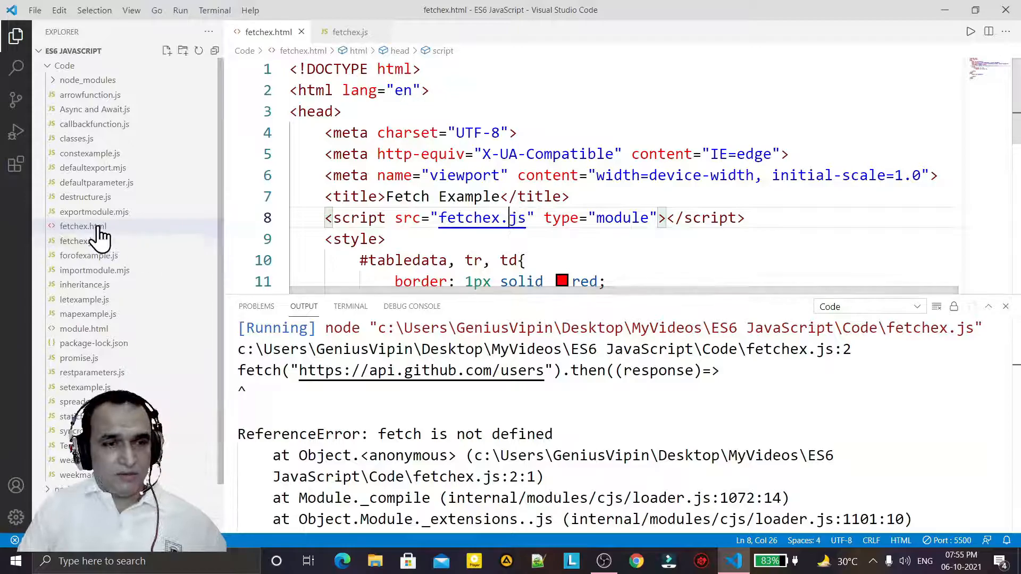
right_click(81, 226)
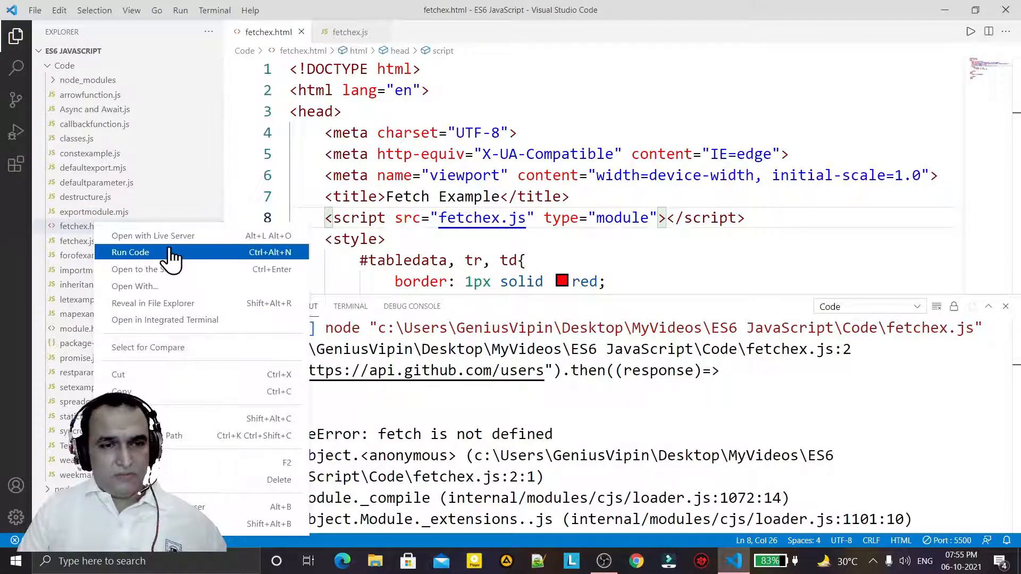
left_click(130, 252)
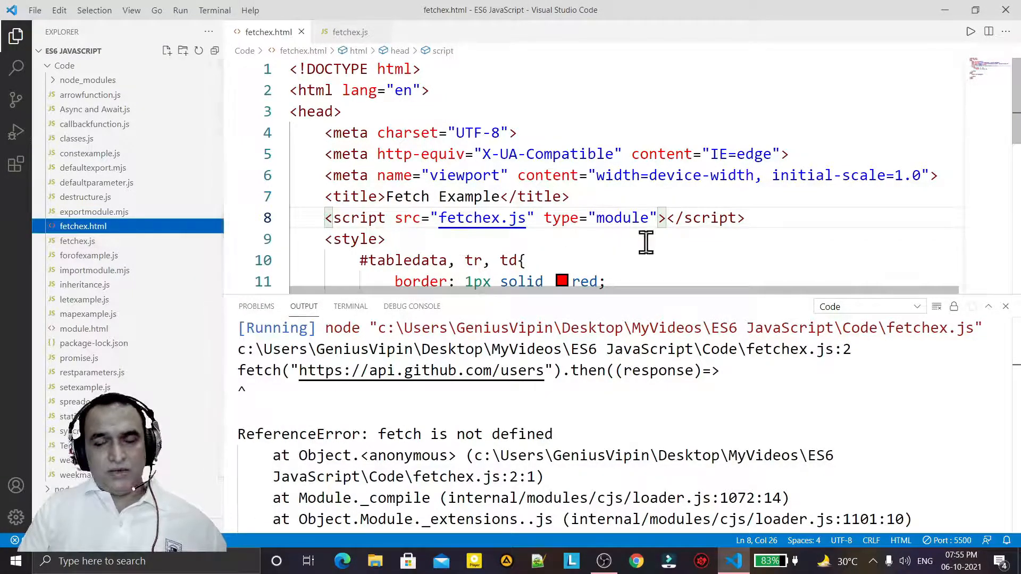
left_click(636, 560)
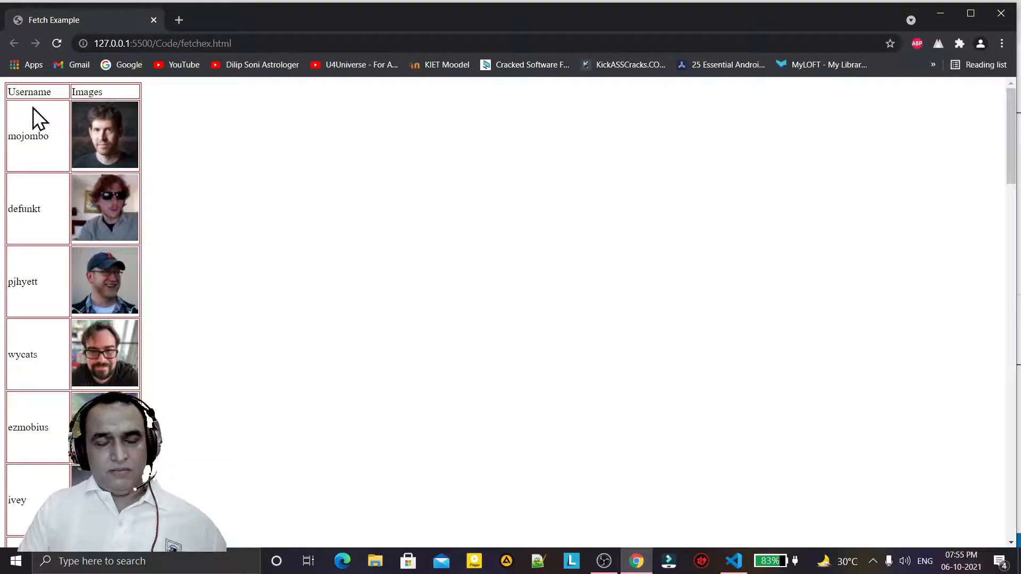
mouse_move(318, 270)
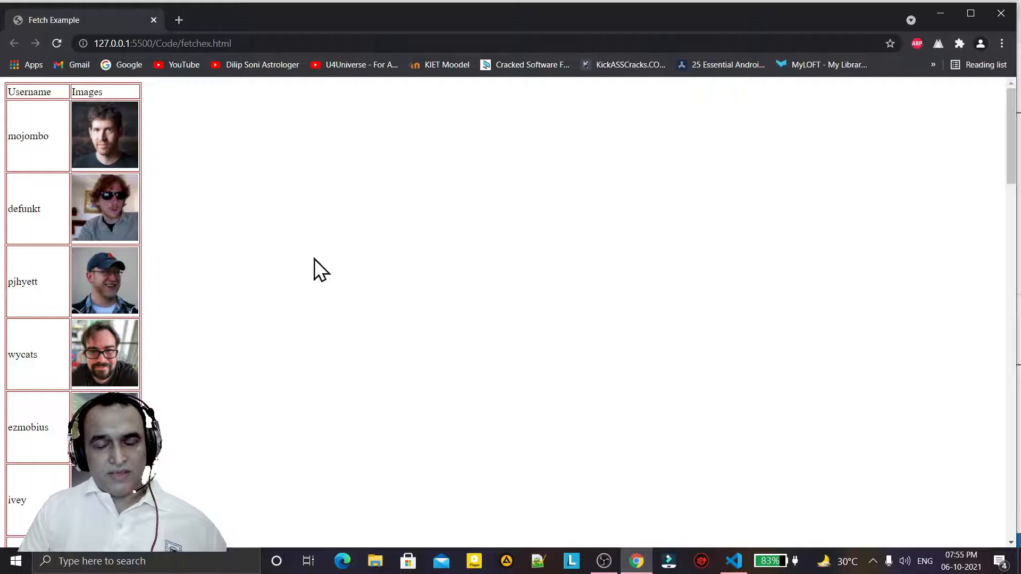
mouse_move(716, 508)
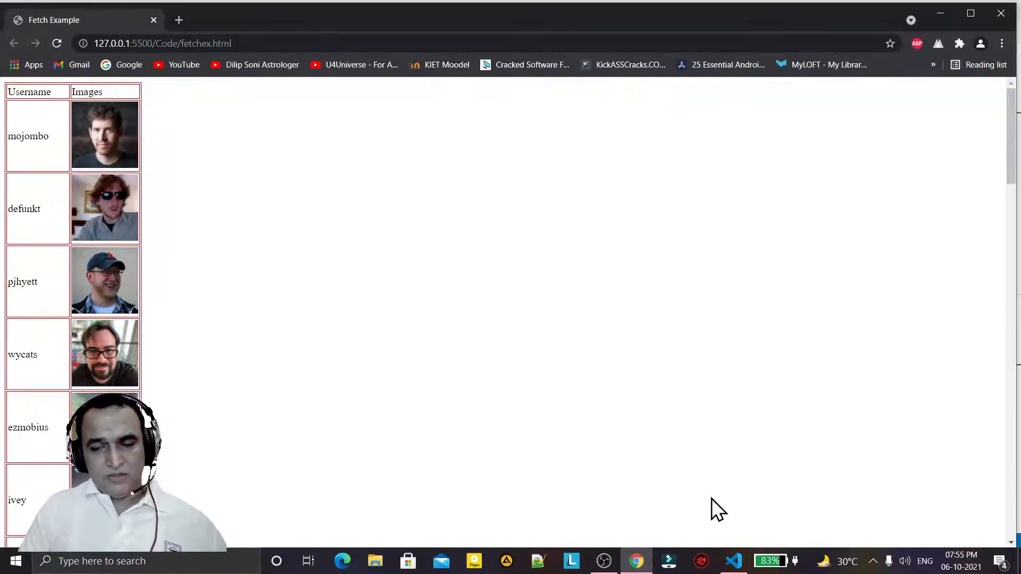
left_click(733, 561)
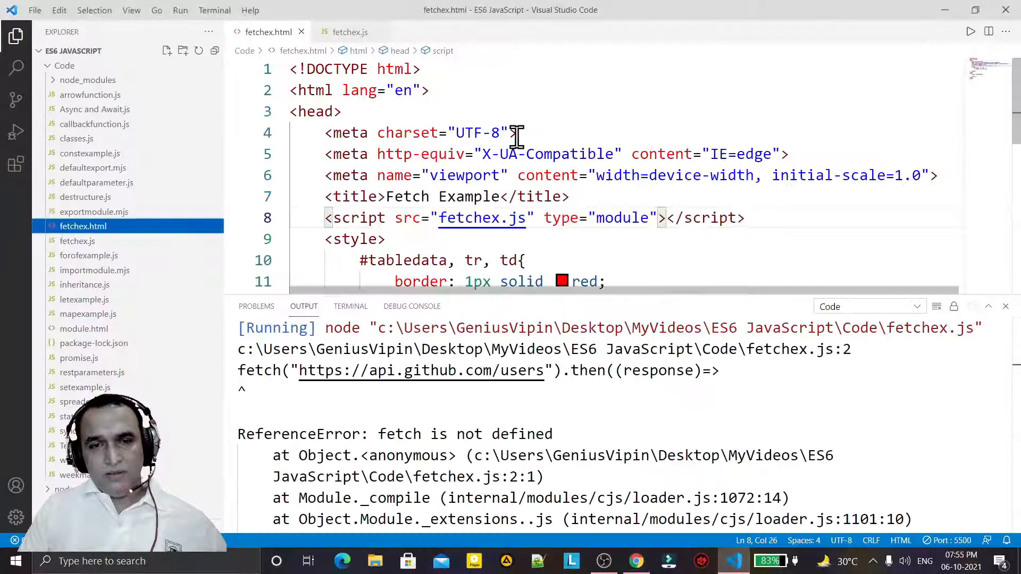
View the Chrome table of GitHub usernames and avatars, then return to fetchex.js in VS Code.
left_click(349, 32)
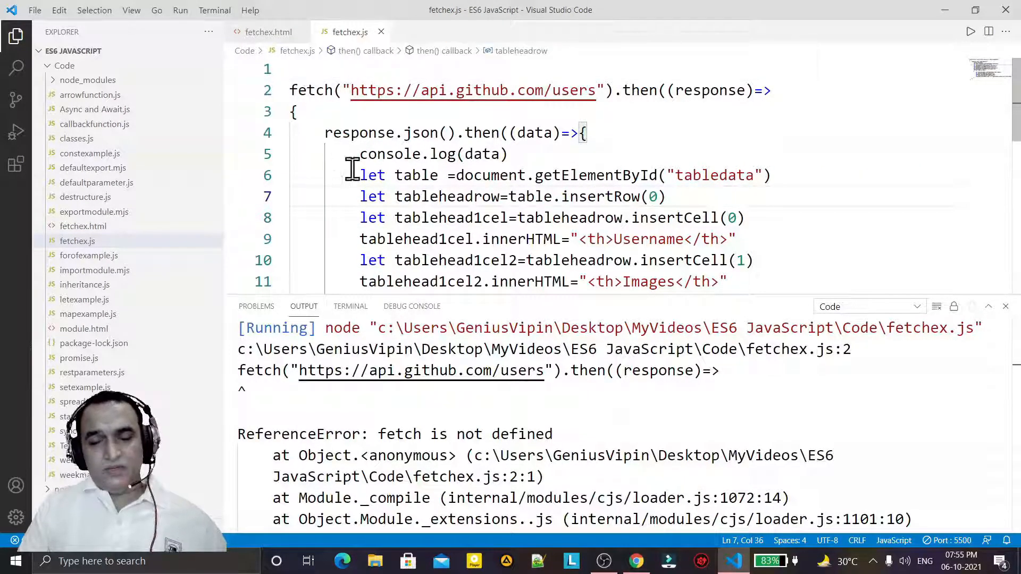
mouse_move(655, 524)
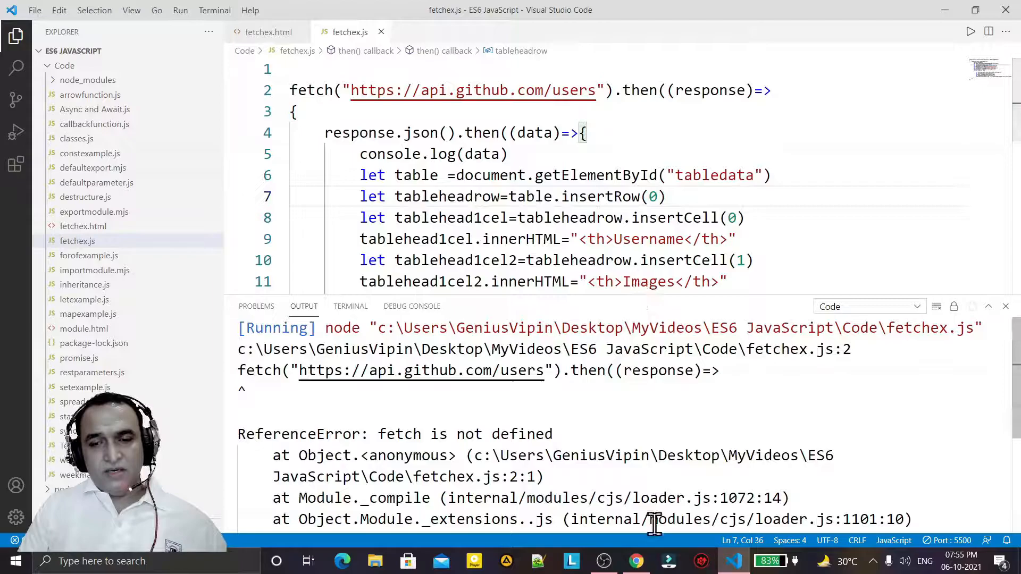
left_click(636, 560)
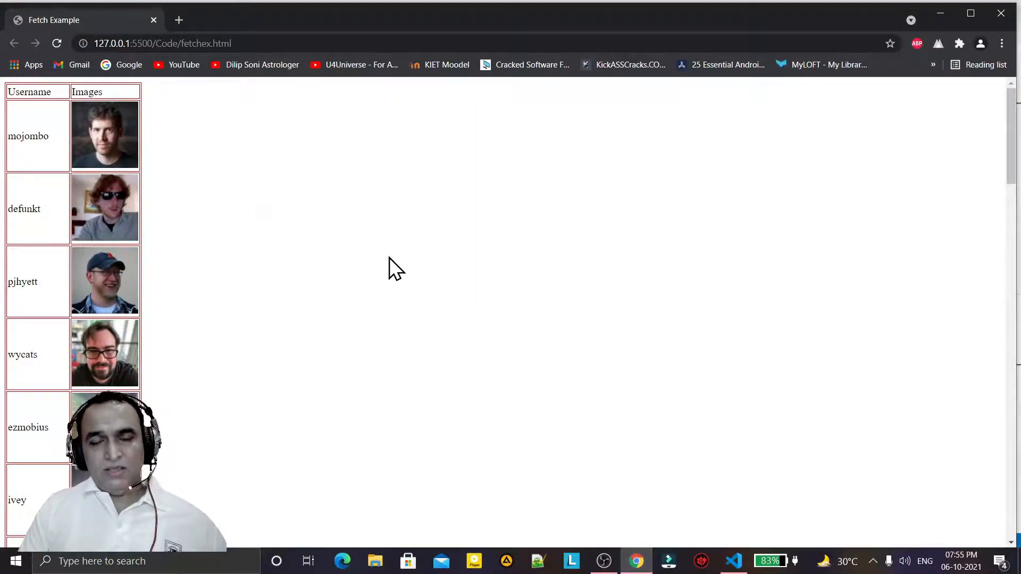
mouse_move(598, 215)
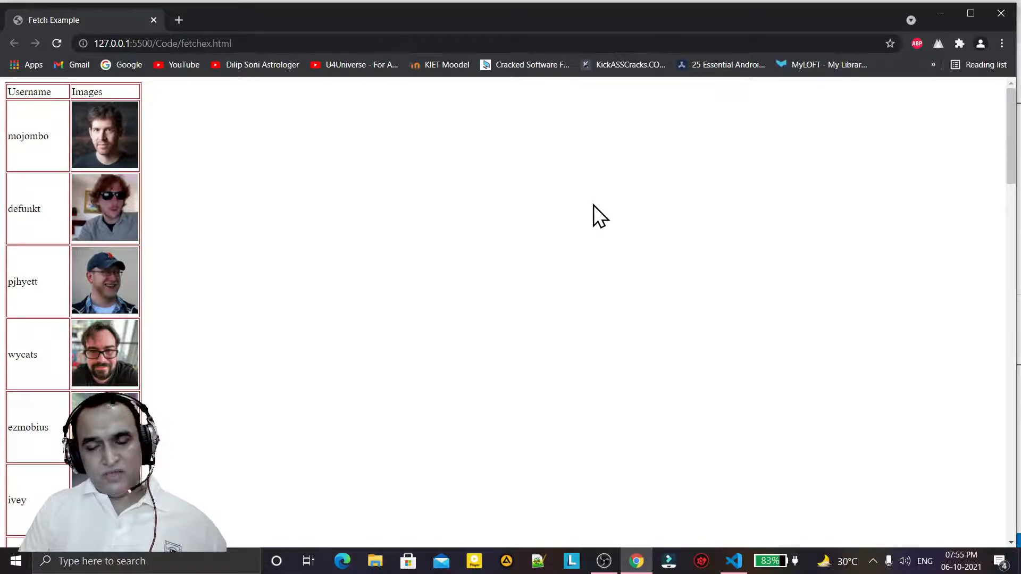
left_click(733, 560)
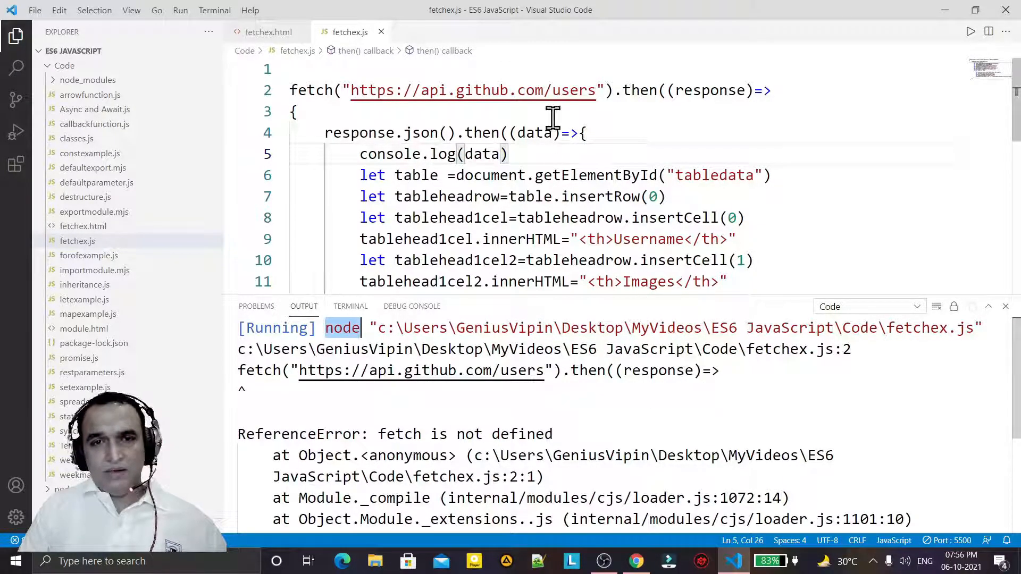
Review the 'fetch is not defined' error and open a PowerShell terminal in the ES6 JavaScript folder.
left_click(312, 69)
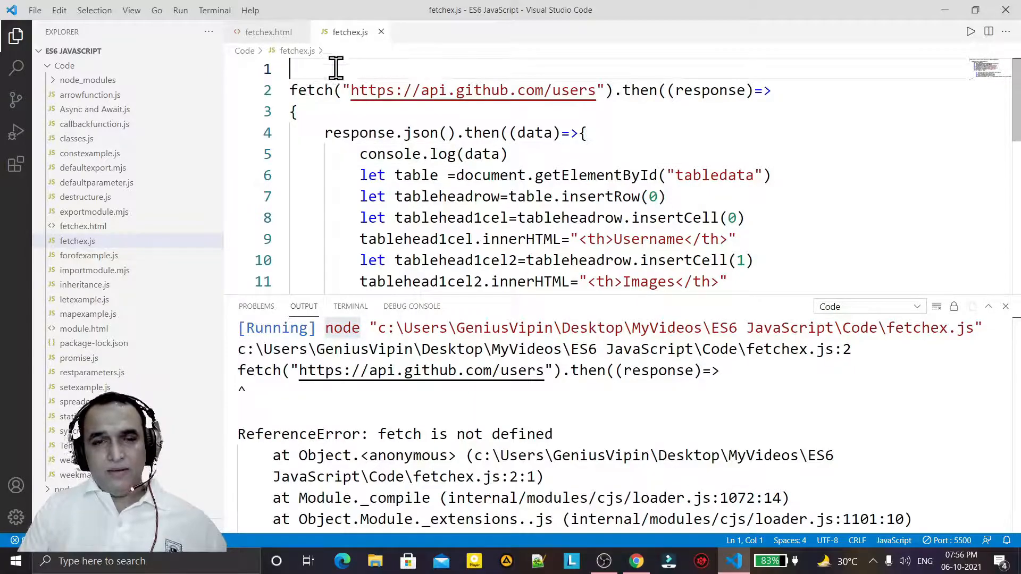
left_click(308, 89)
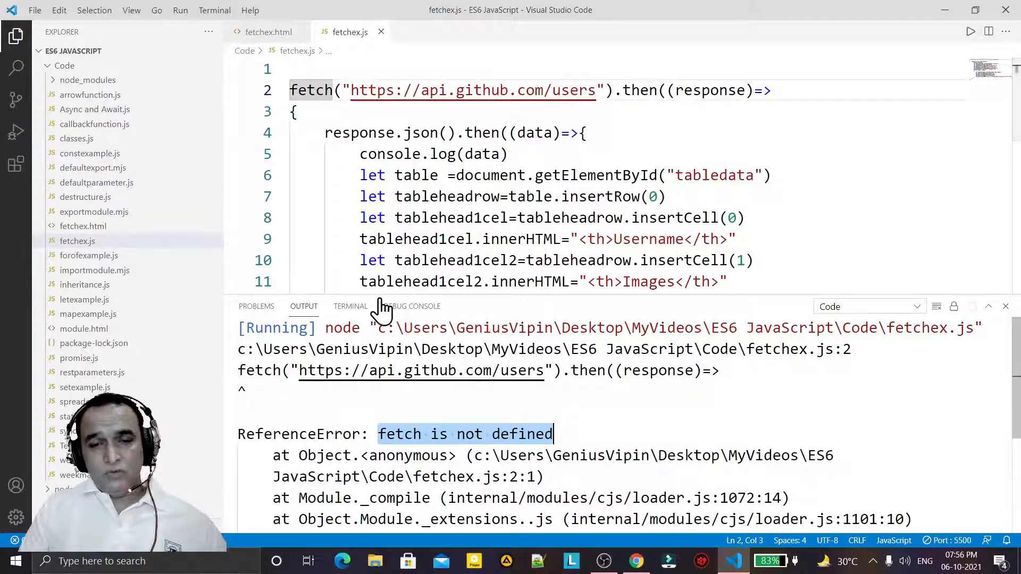
left_click(350, 306)
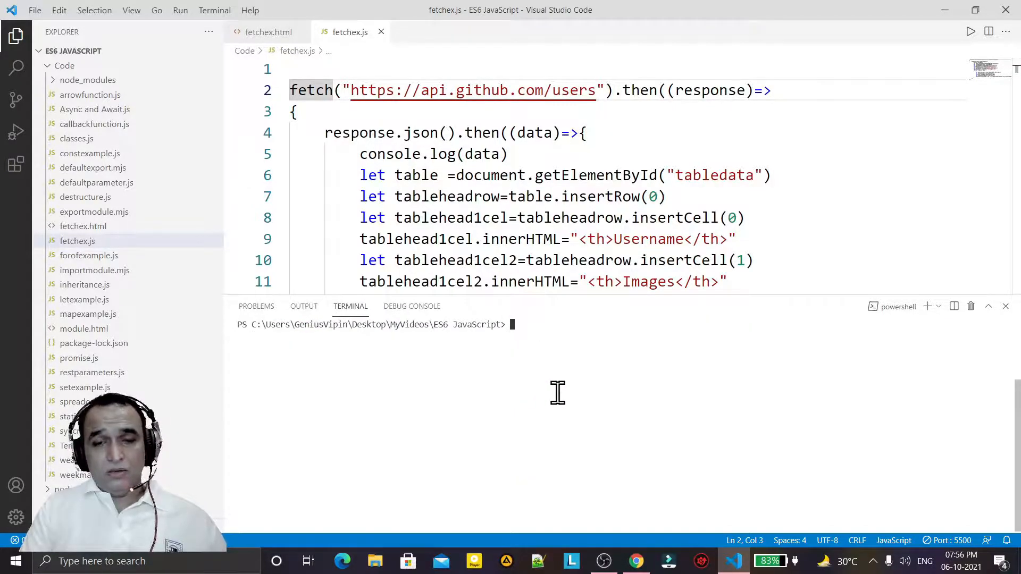
Run npm install node-fetch to get version 3.0.0, then check the node_modules folder.
type("npm install nod")
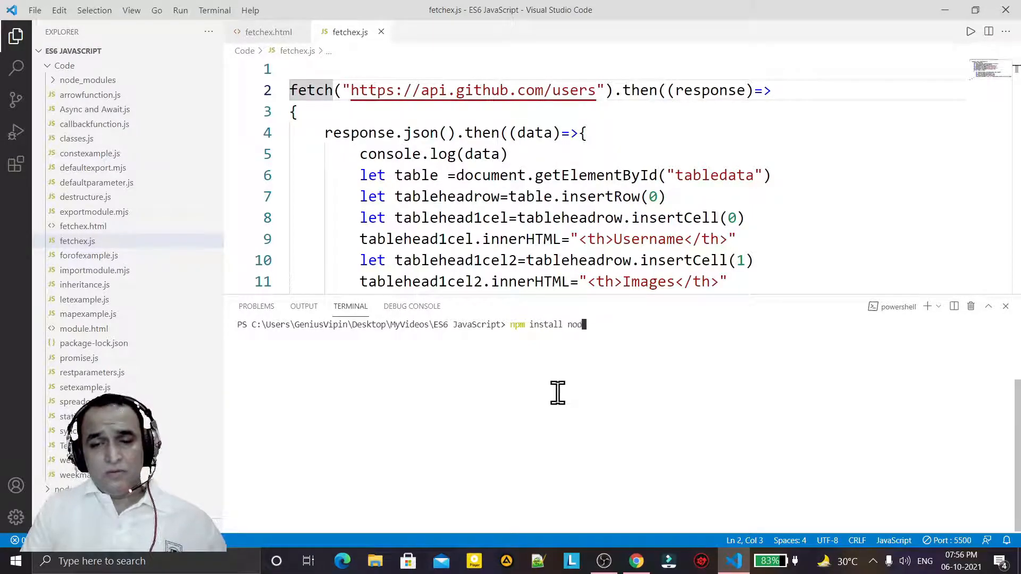
type("e-fetch")
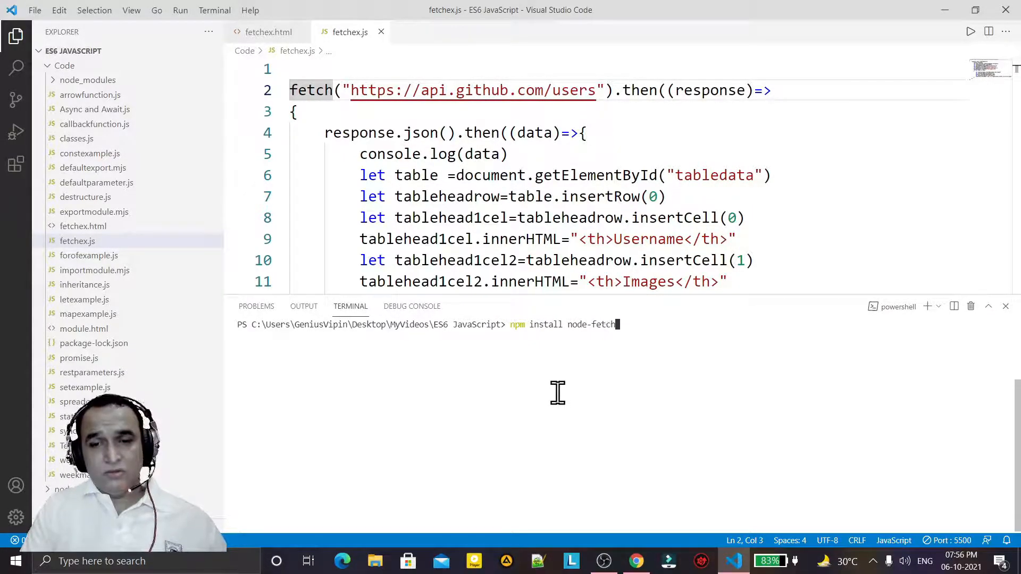
key("Return")
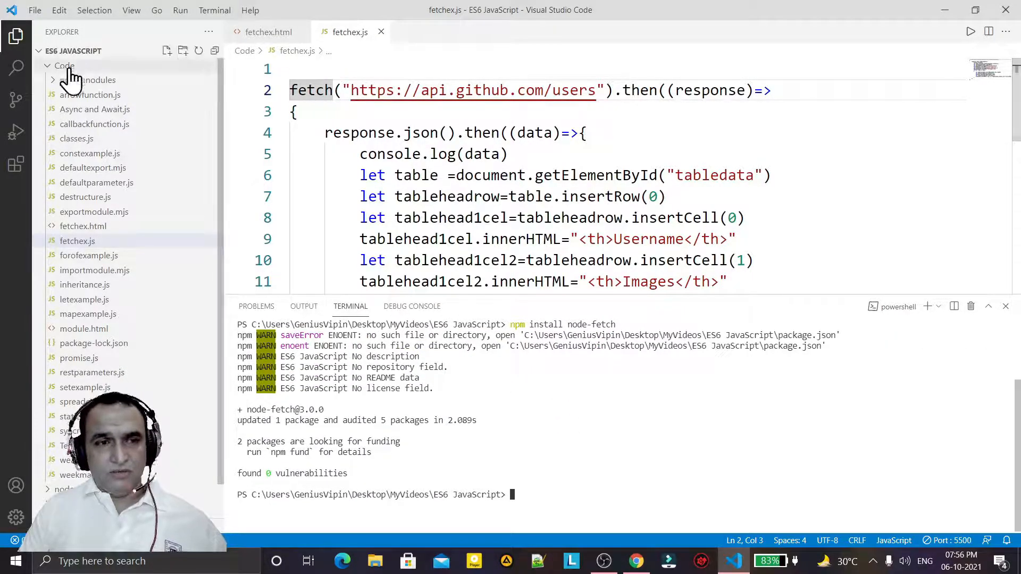
left_click(88, 79)
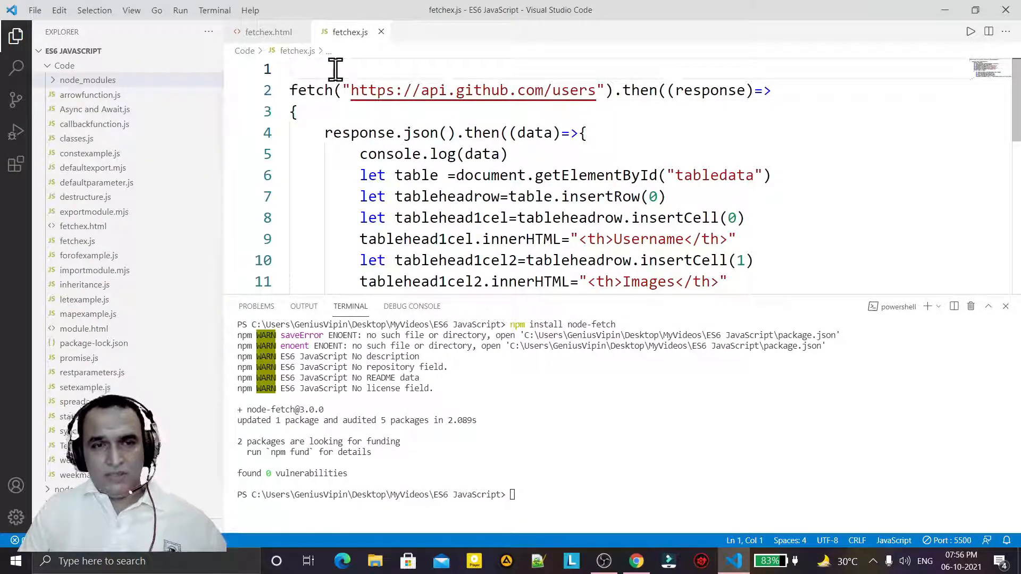
Add import fetch from 'node-fetch' to line 1 and run it, getting an import-outside-module error.
type("import")
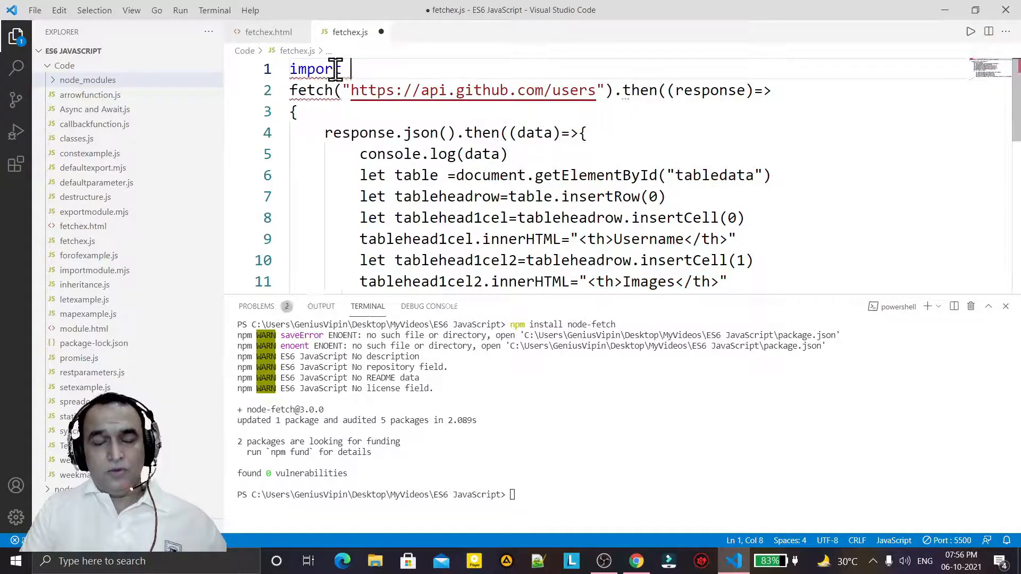
type("fetch from")
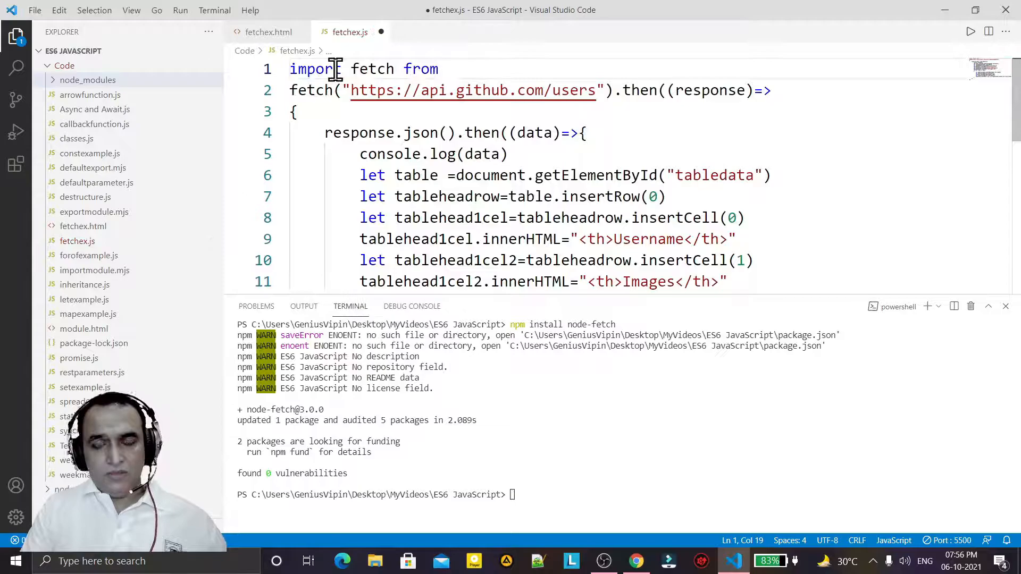
type("'node-fetch'")
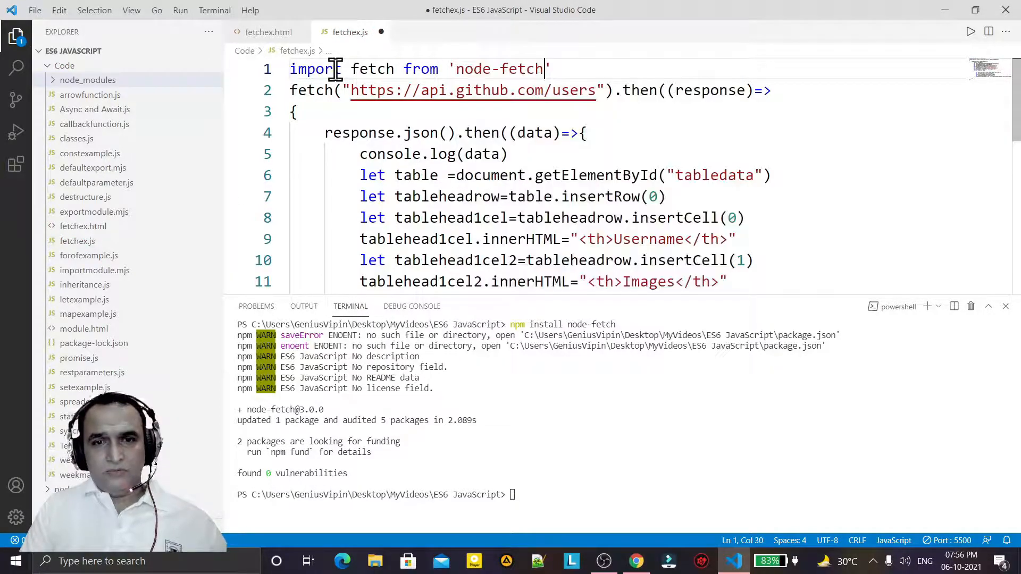
mouse_move(785, 143)
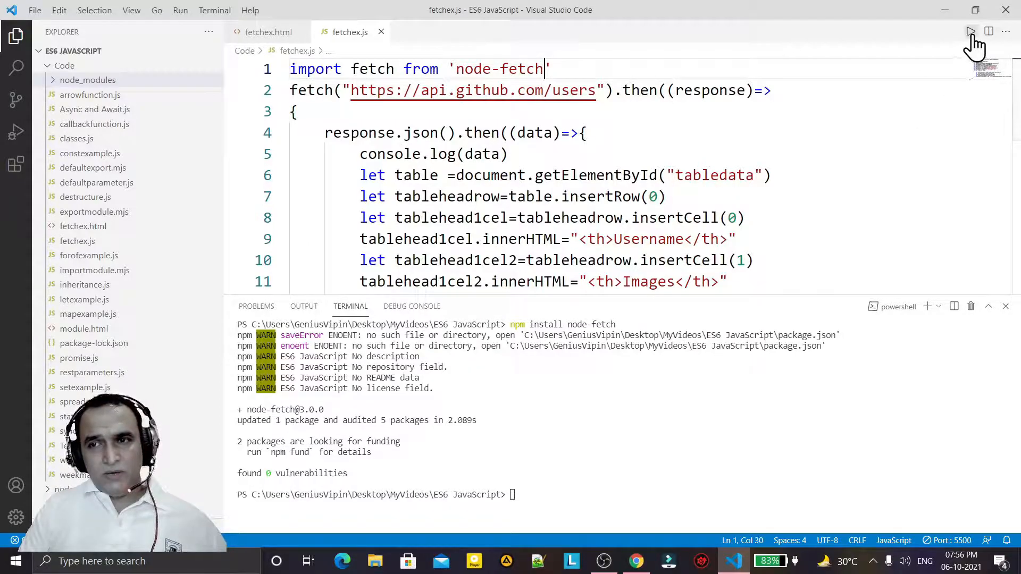
left_click(970, 31)
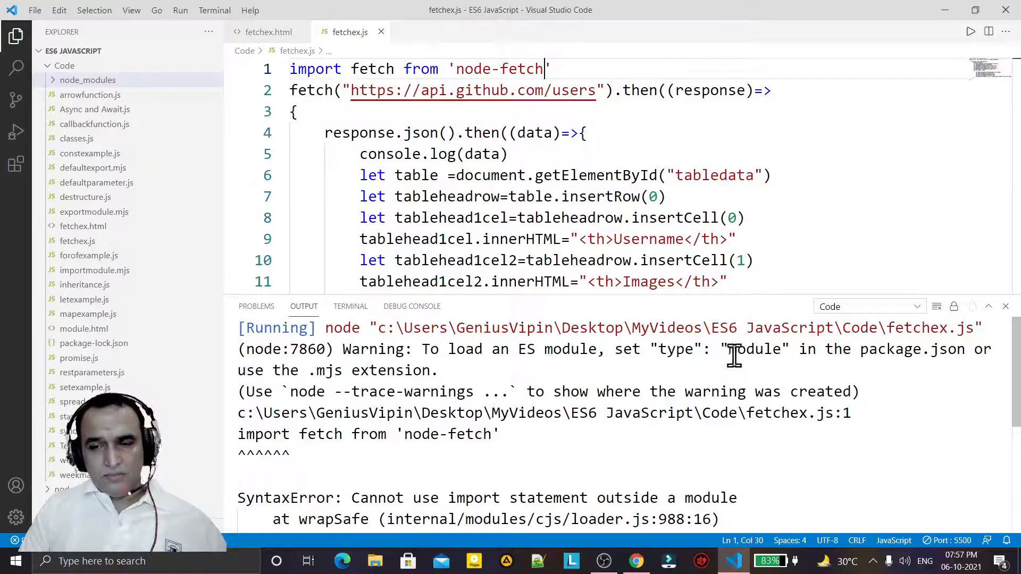
Follow the warning's .mjs extension advice and rename fetchex.js to fetchex.mjs.
double_click(754, 349)
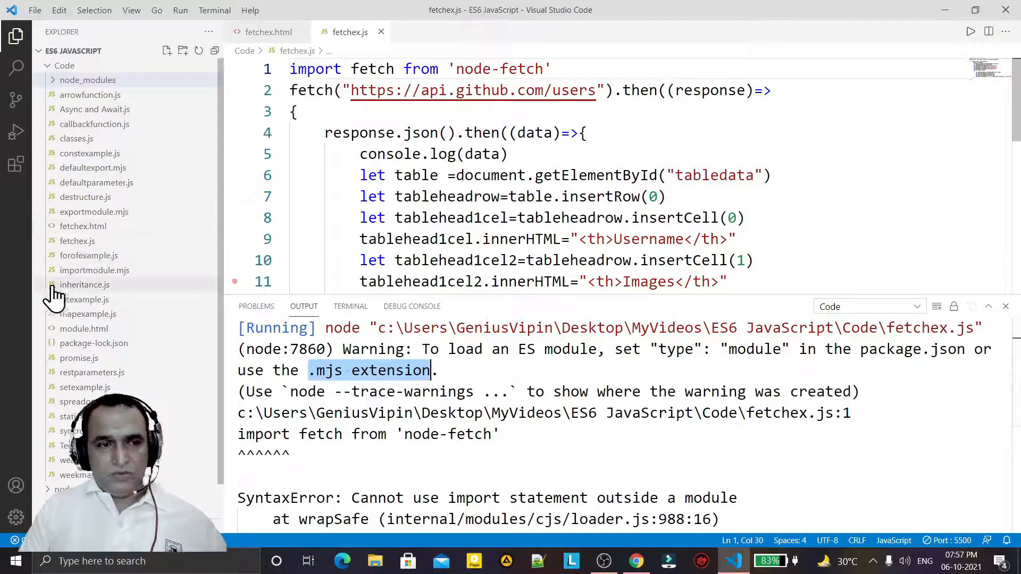
right_click(77, 240)
type("m")
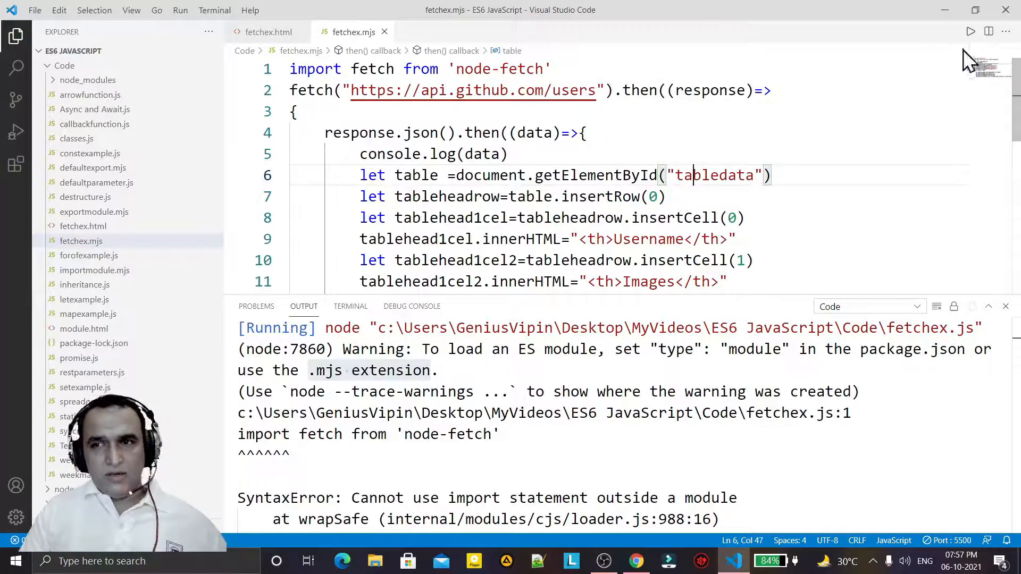
Run fetchex.mjs and scroll the GitHub users JSON output, starting with login 'mojombo'.
left_click(970, 32)
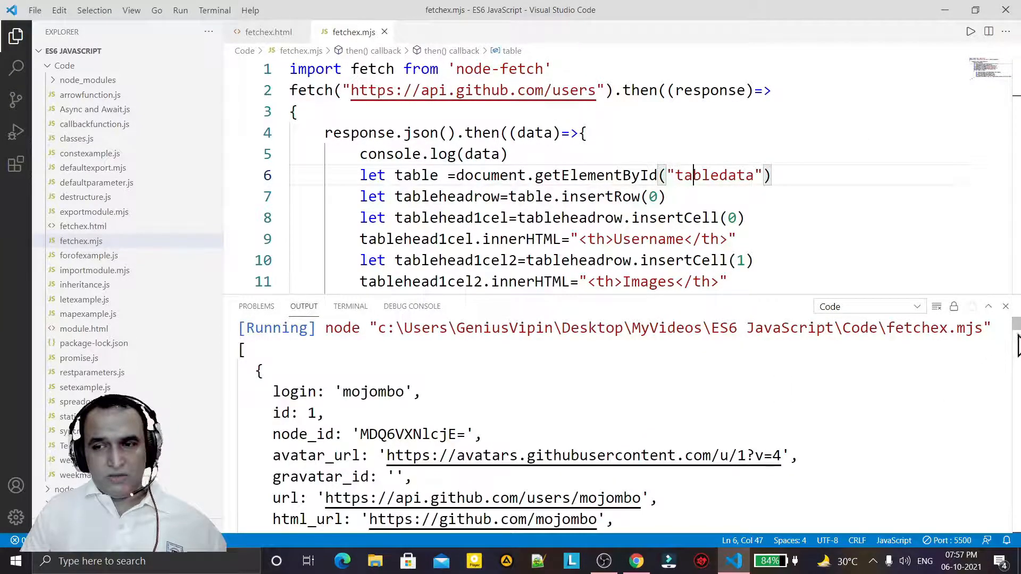
scroll("down", 3)
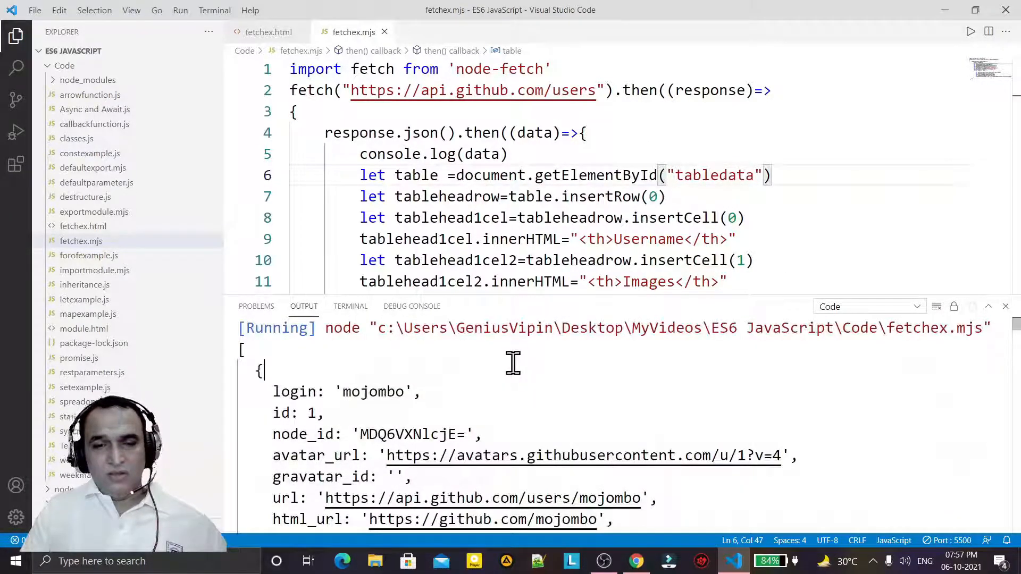
mouse_move(665, 395)
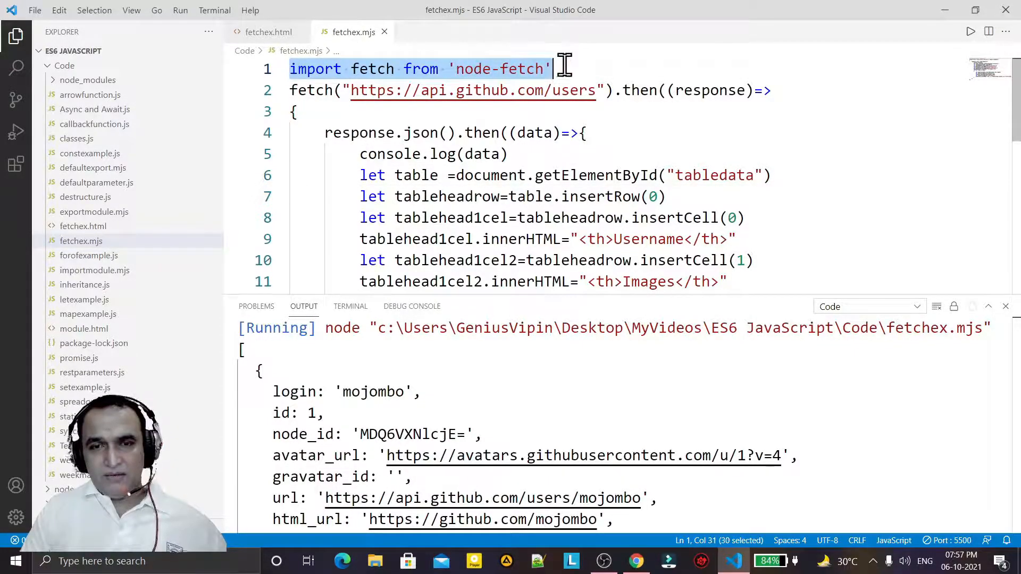
mouse_move(800, 274)
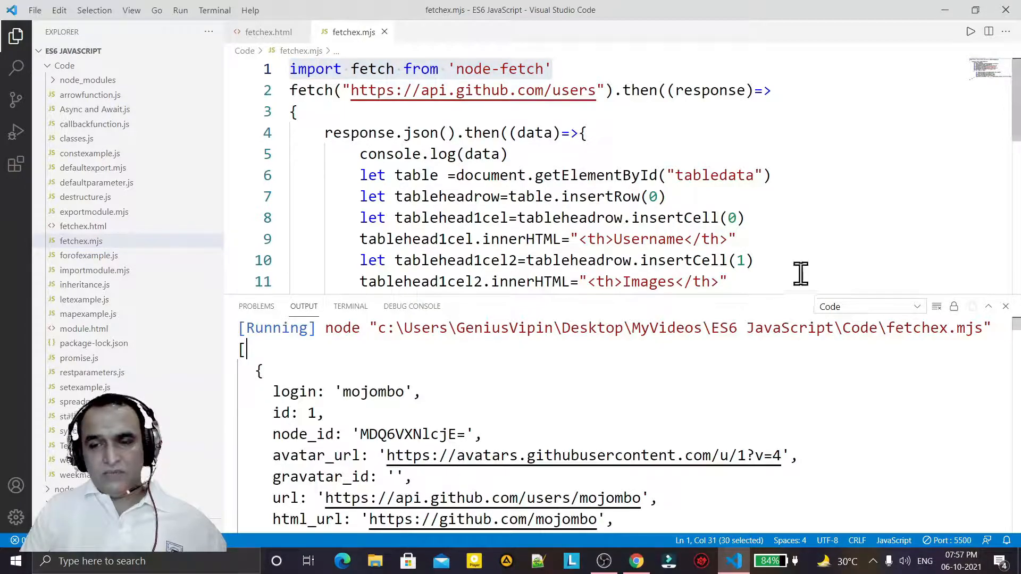
mouse_move(800, 329)
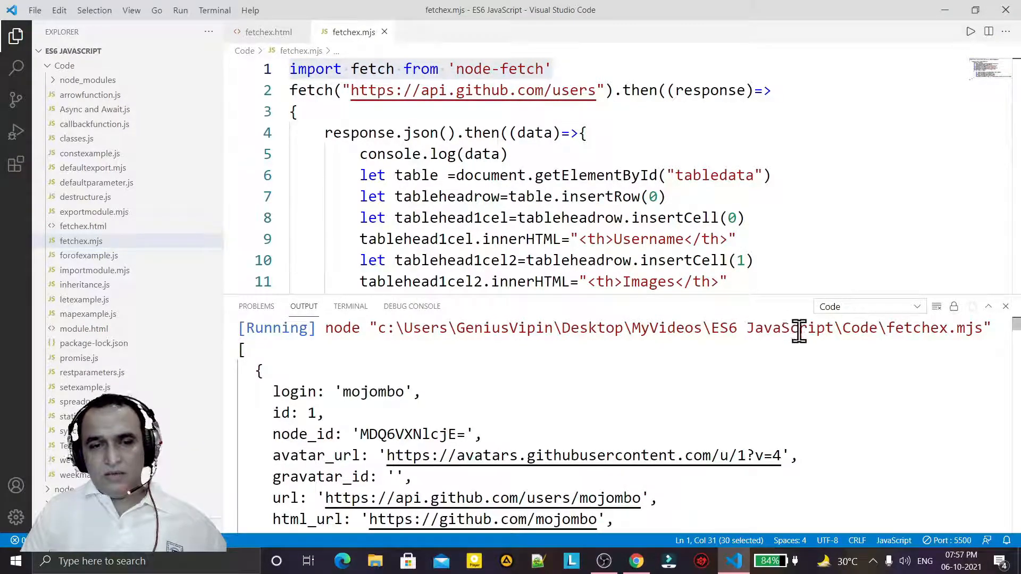